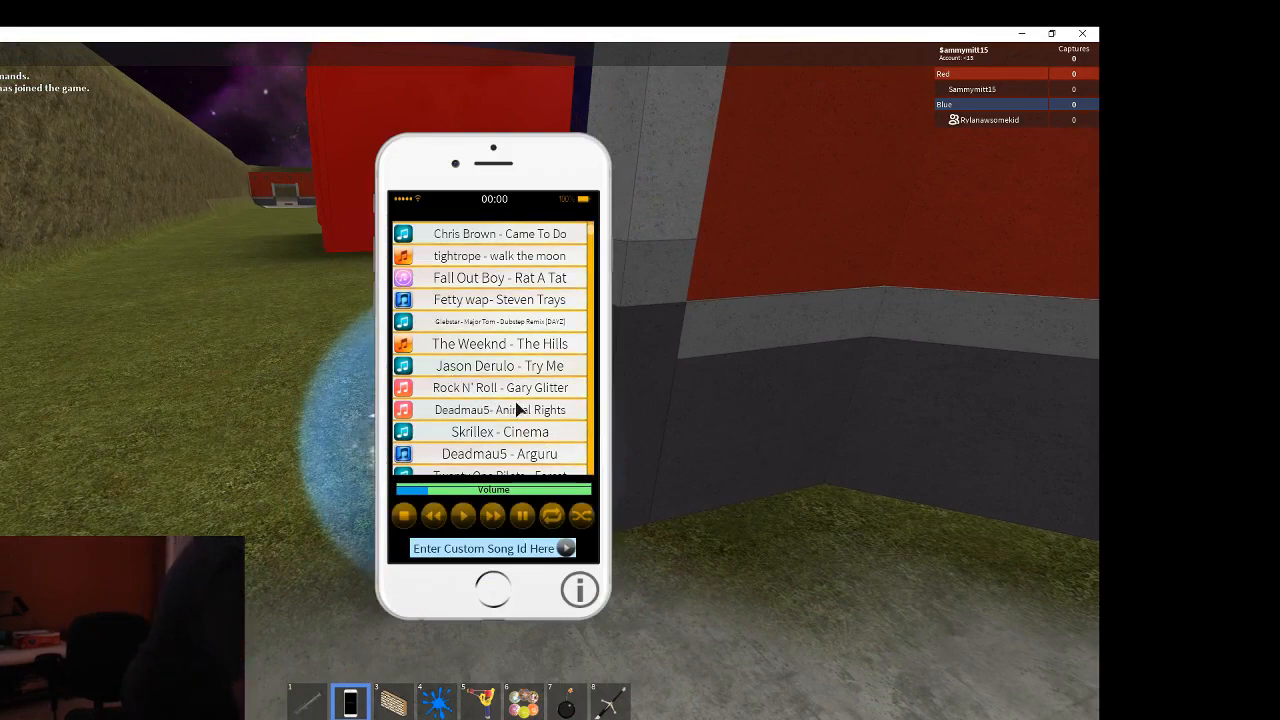
- Walk the character across the field to the bridge facing the red team's buildings
scroll(down, 3)
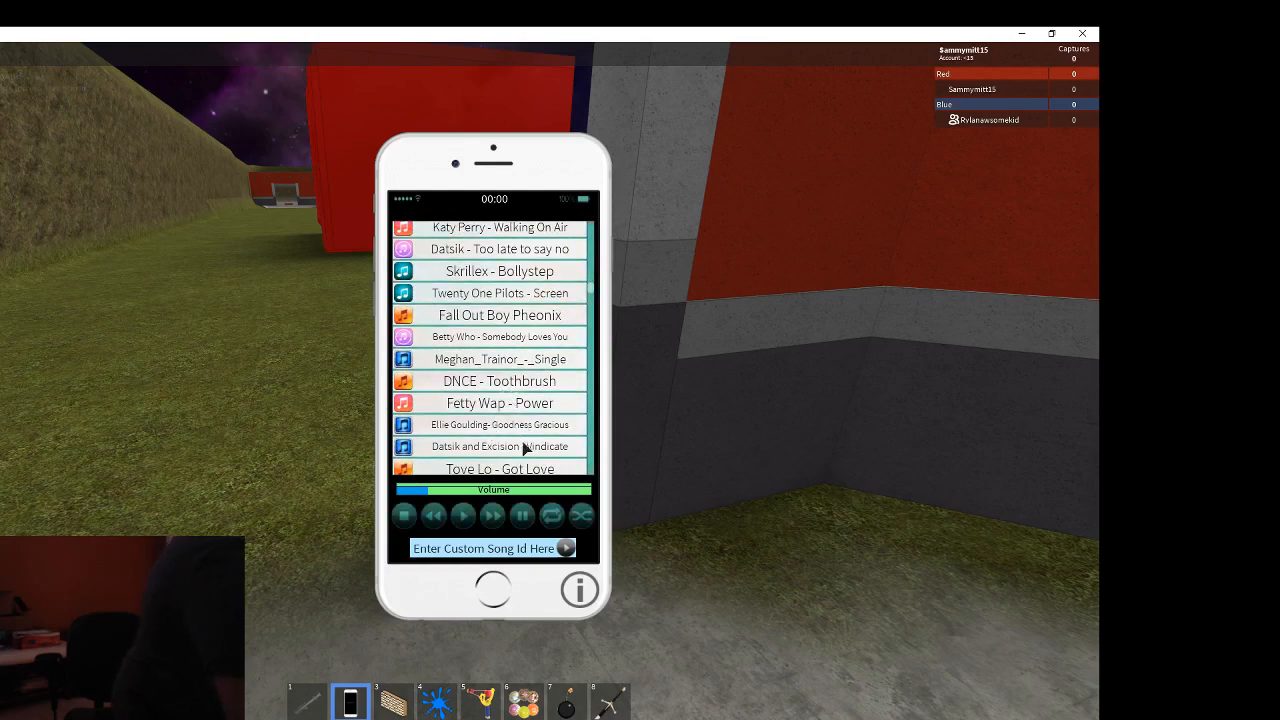
click(500, 424)
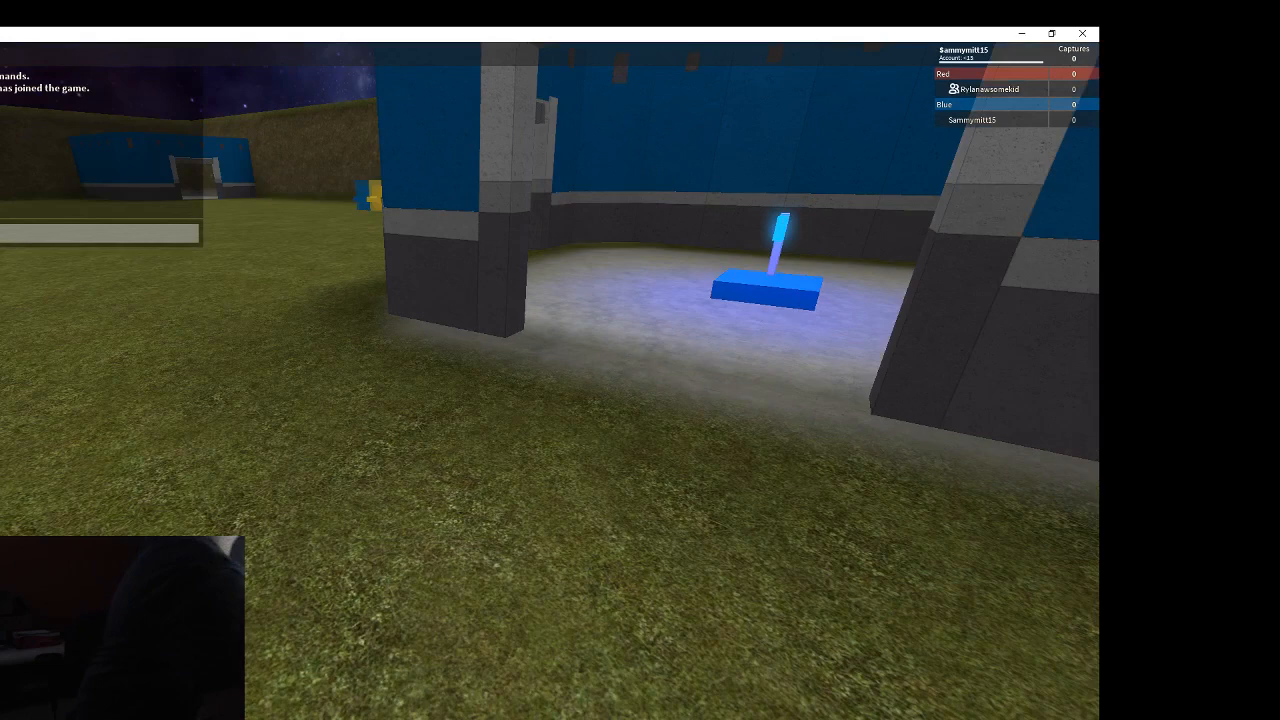
key(Escape)
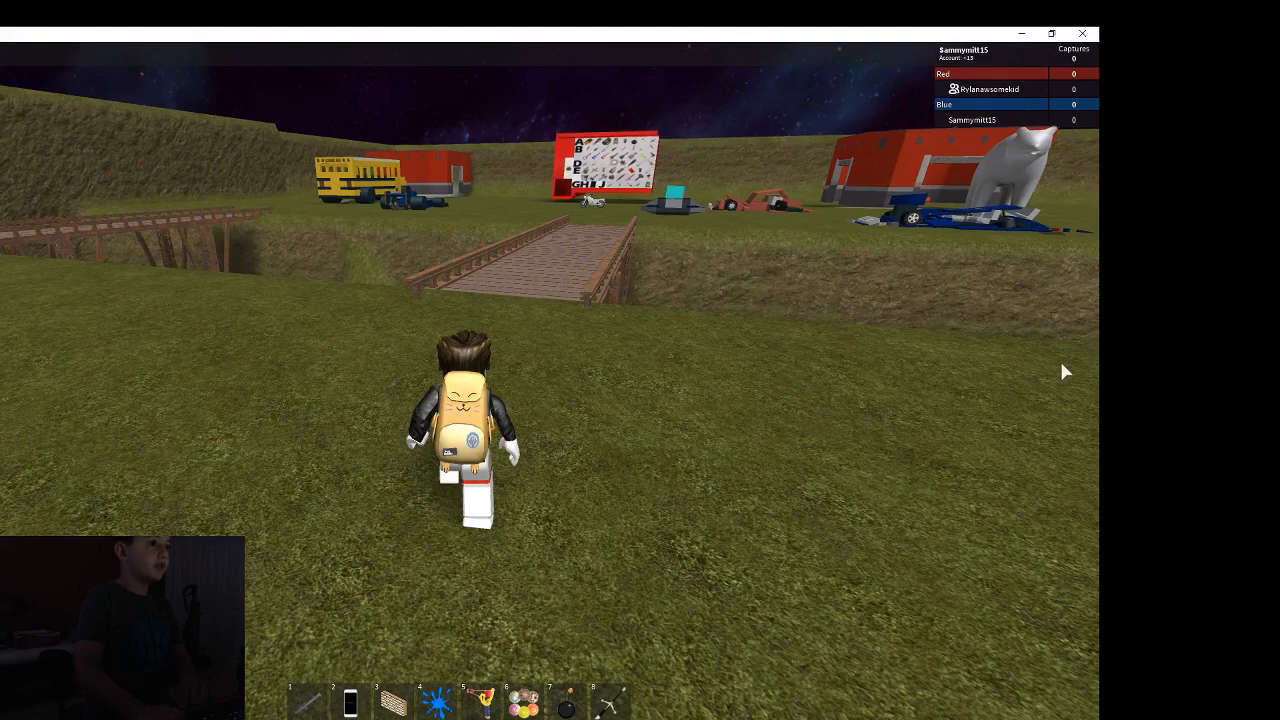
key(w)
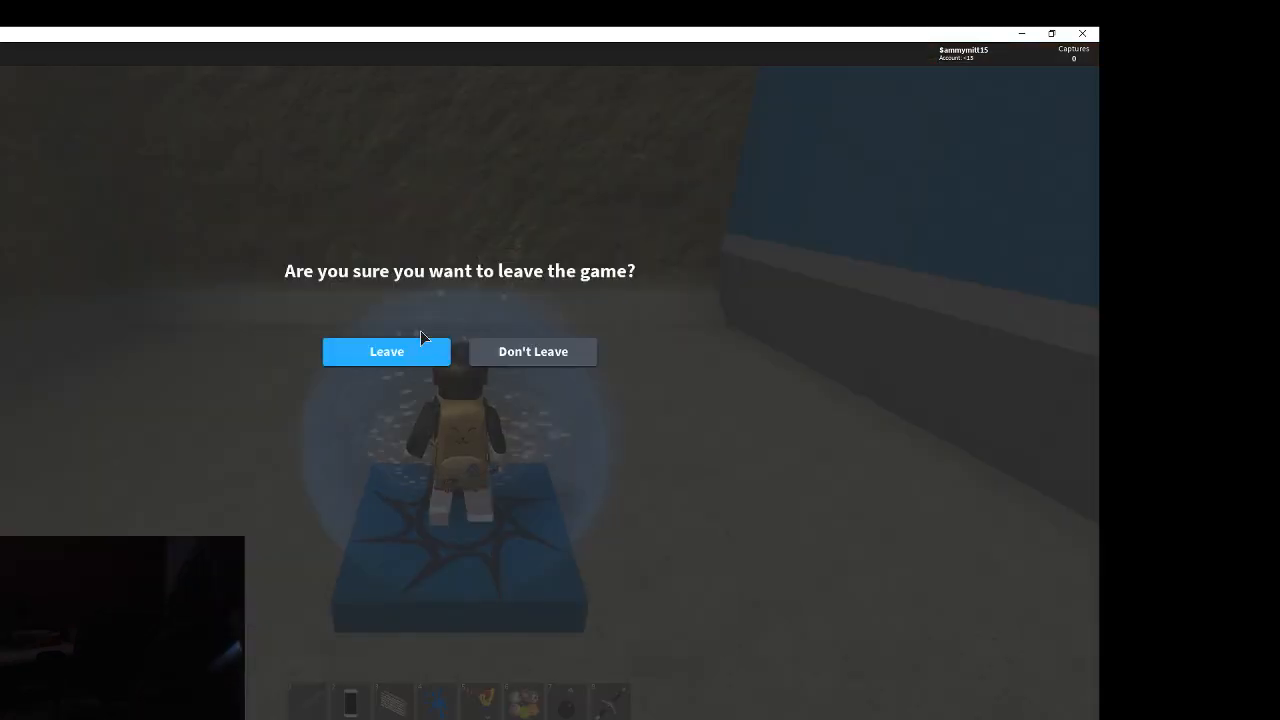
- Confirm leaving the game, landing on the Capture The Flag page on the Roblox site
click(386, 352)
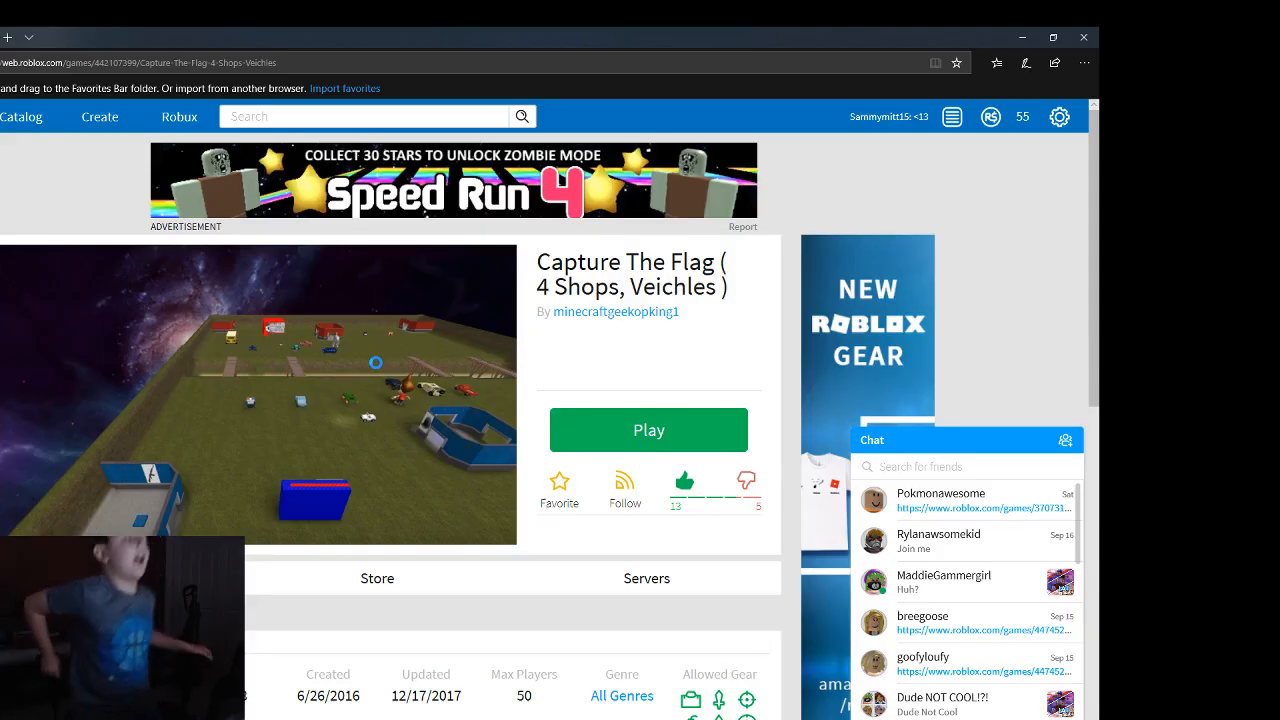